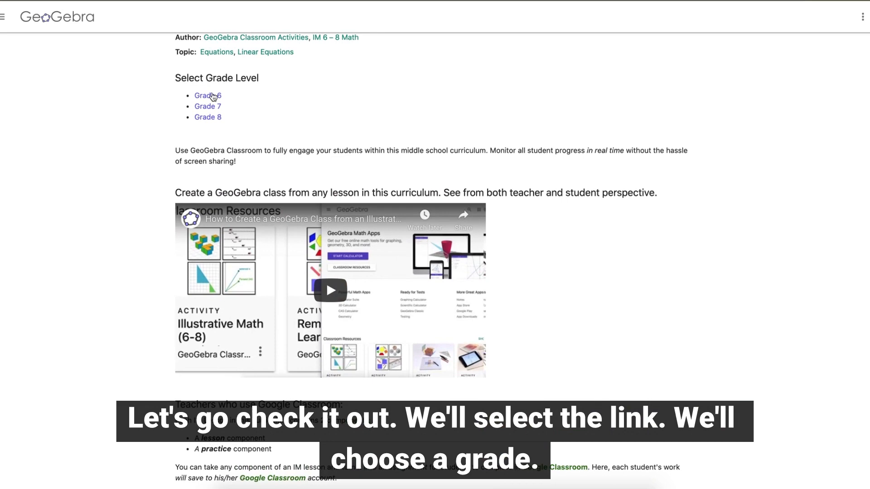
Navigate from the Grade 6 curriculum into the IM Grade 6: Unit 1 lesson list
left_click(206, 95)
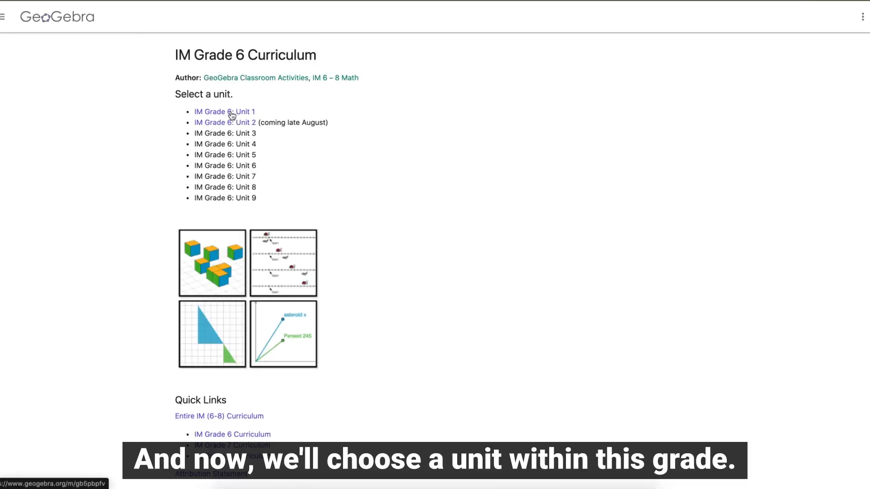
left_click(224, 112)
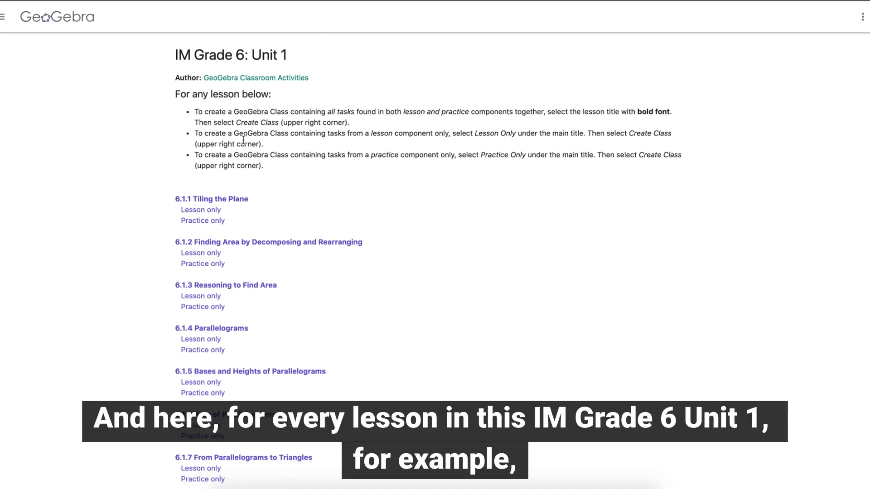
mouse_move(244, 154)
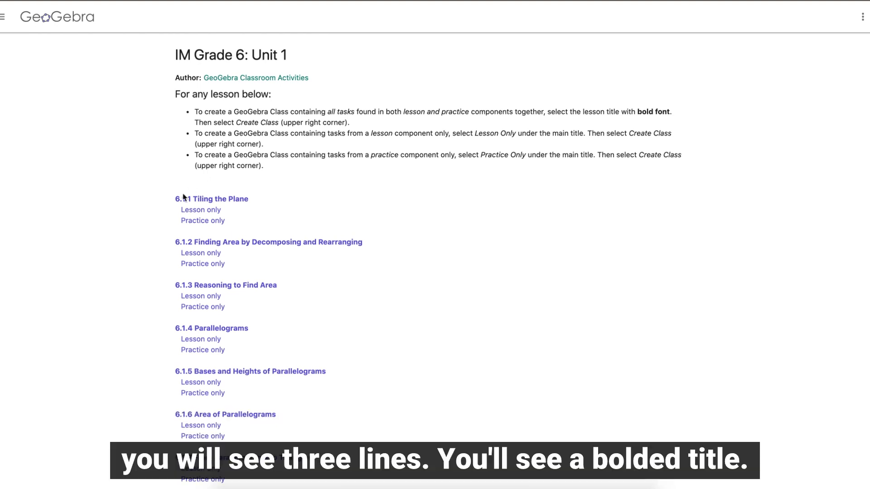
mouse_move(213, 201)
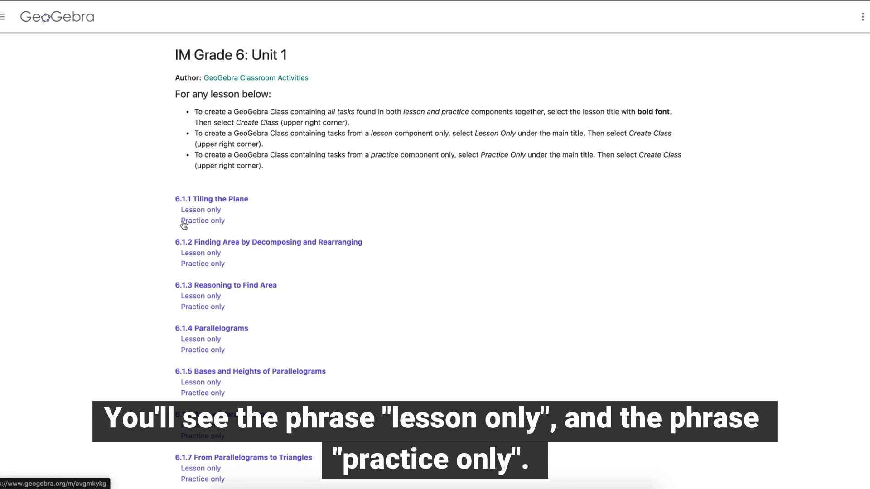
mouse_move(222, 227)
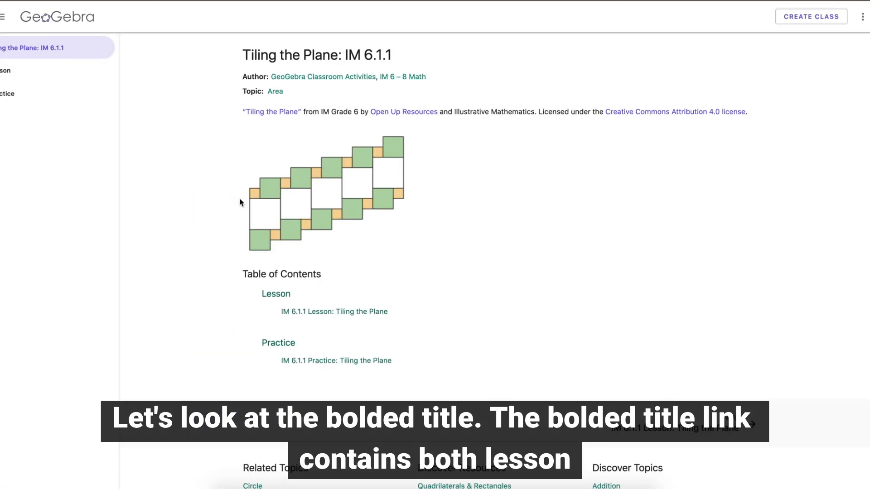
mouse_move(278, 294)
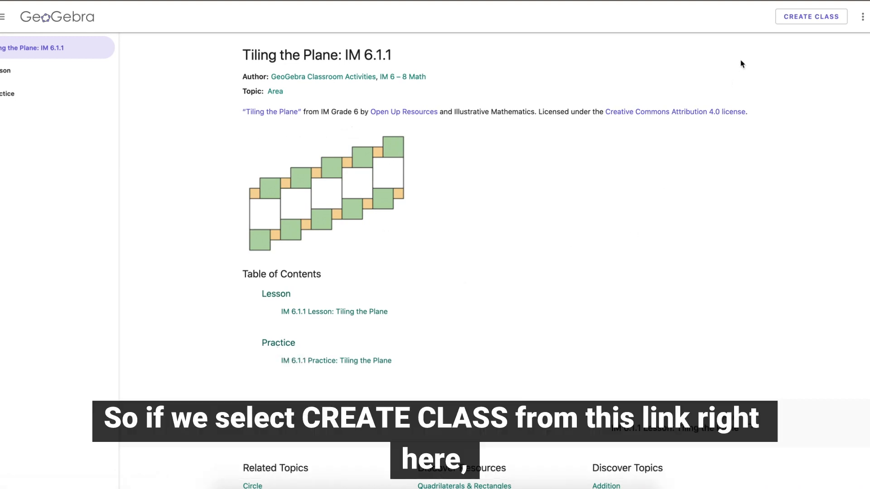
Create a class from Tiling the Plane: IM 6.1.1 with its default name and review its 15-task overview
left_click(810, 17)
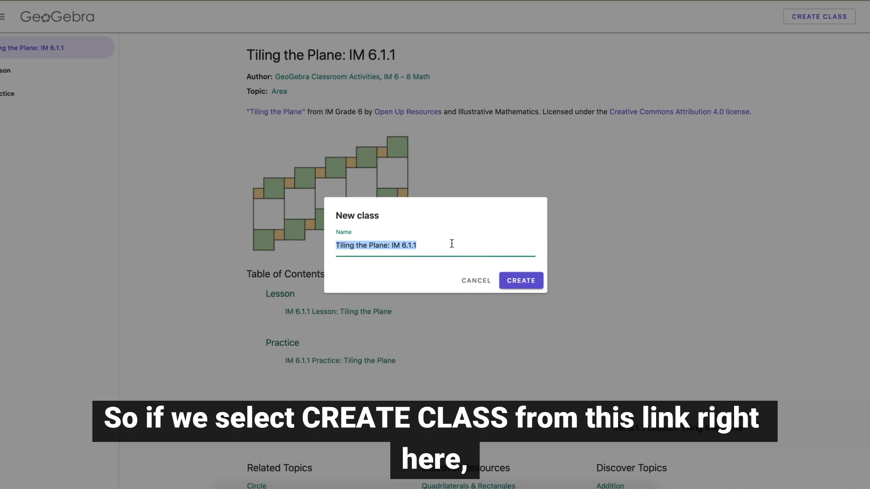
left_click(519, 280)
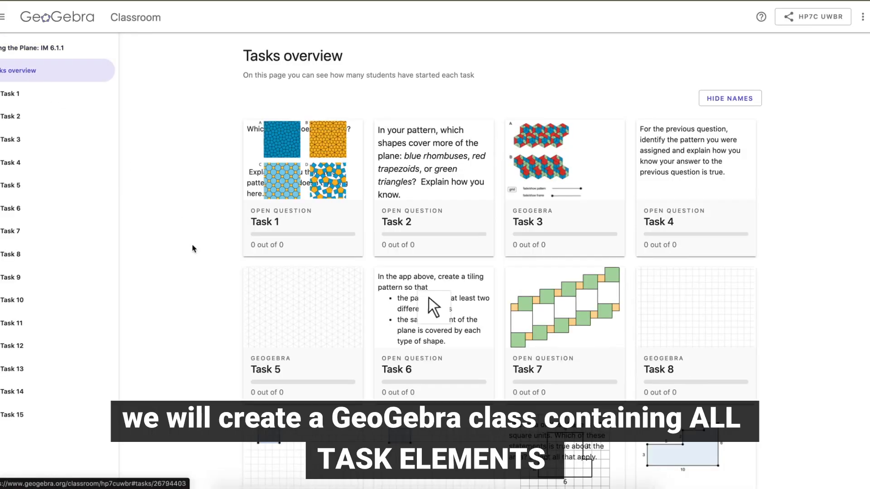
scroll("down", 3)
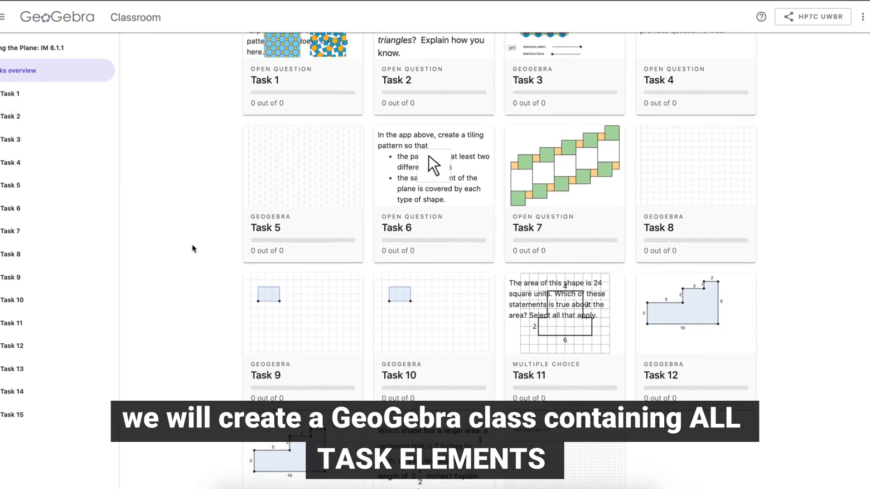
scroll("down", 3)
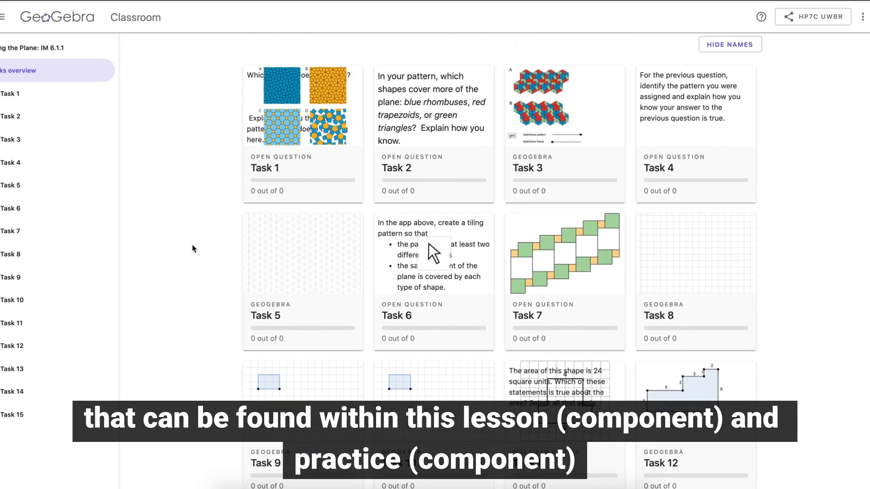
scroll("down", 3)
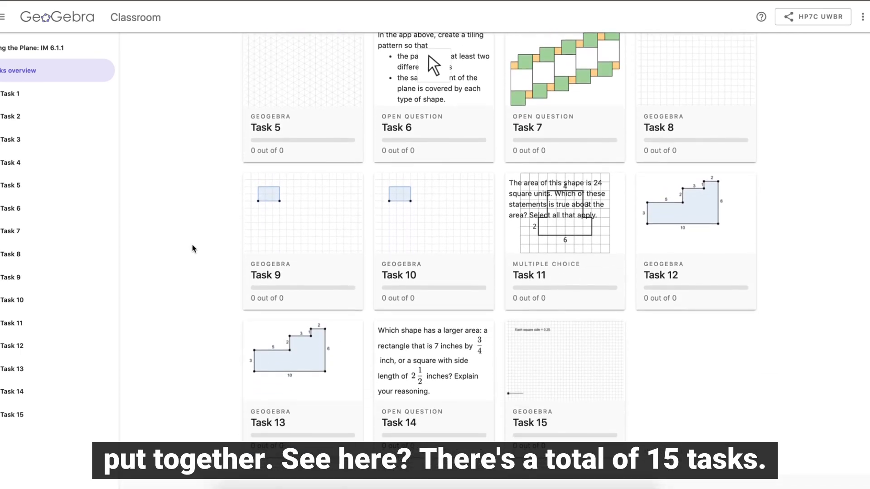
scroll("up", 3)
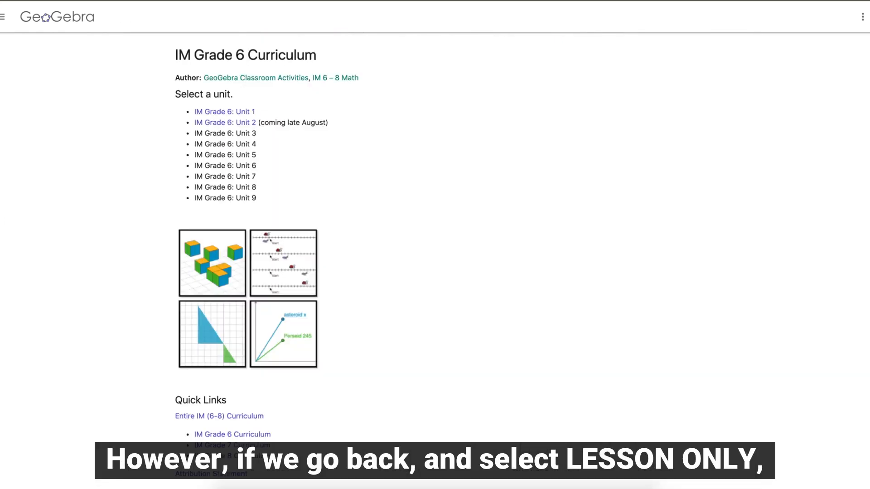
Create a class from the 6.1.1 Lesson only version, named 'IM 6.1.1 Lesson: Tiling the Plane LESSON ONLY'
left_click(224, 111)
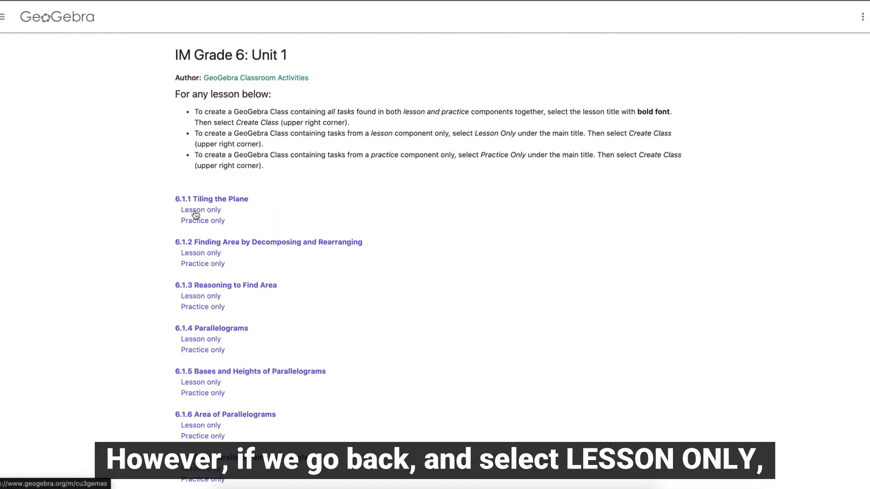
left_click(200, 210)
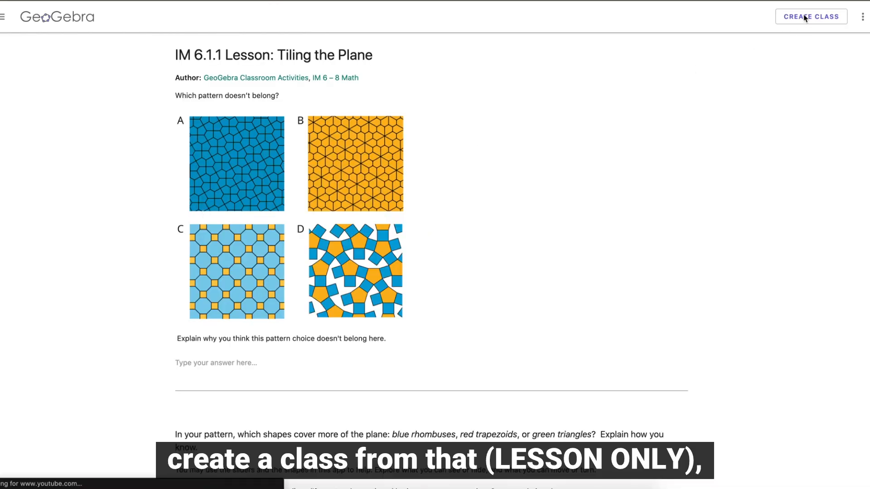
left_click(811, 16)
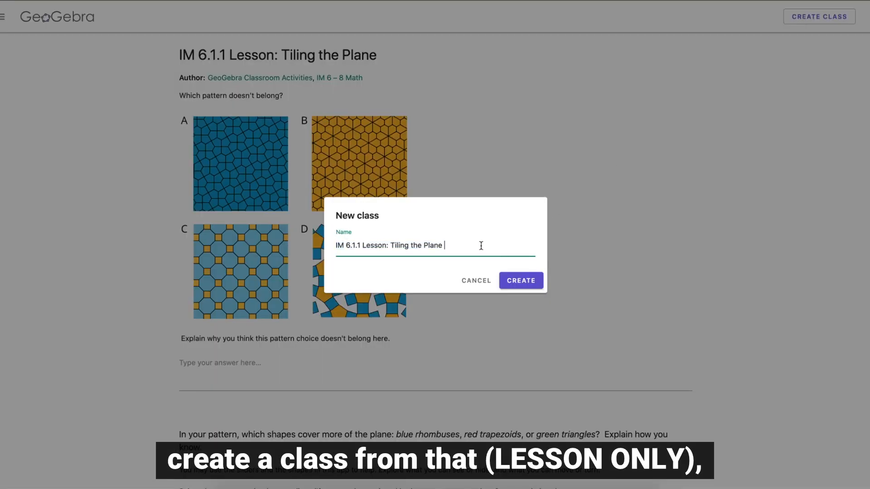
type("LESSON")
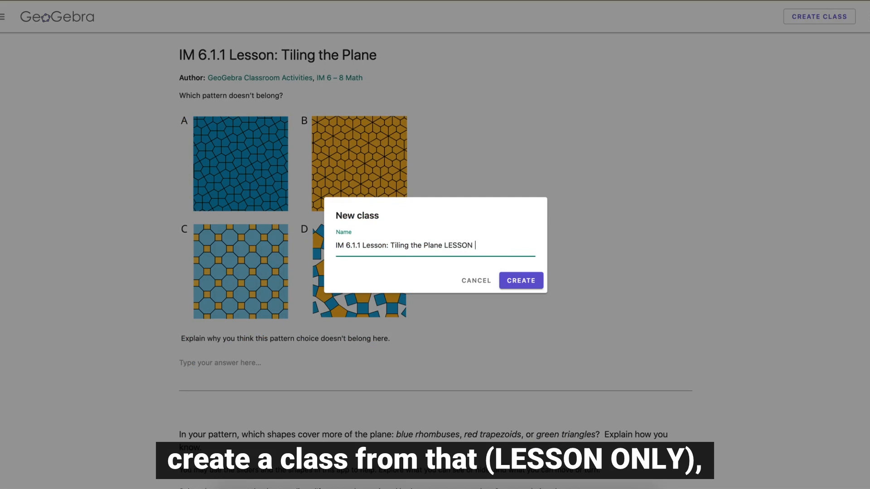
type("ONLY")
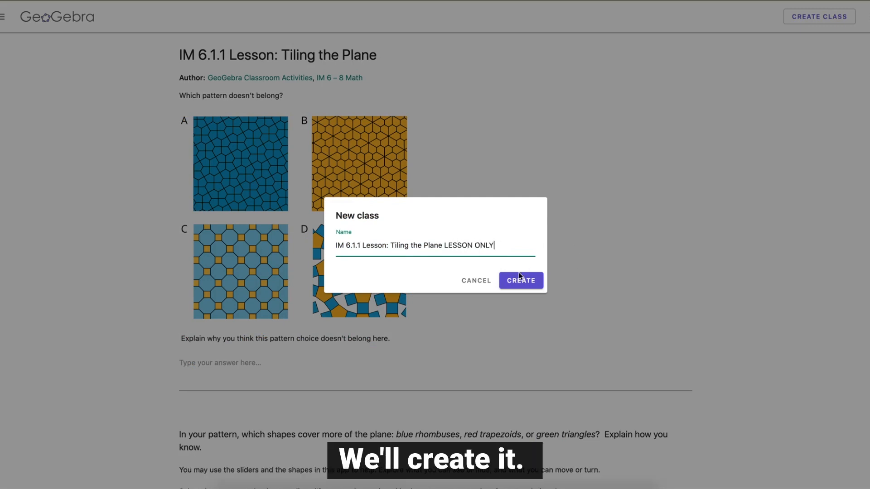
left_click(520, 280)
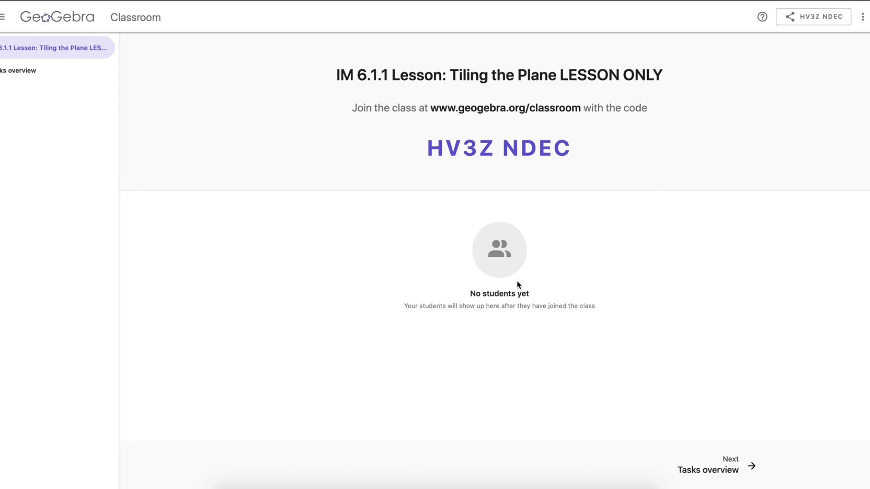
Review the tasks overview of the new class and compare with the combined class's task cards
left_click(22, 70)
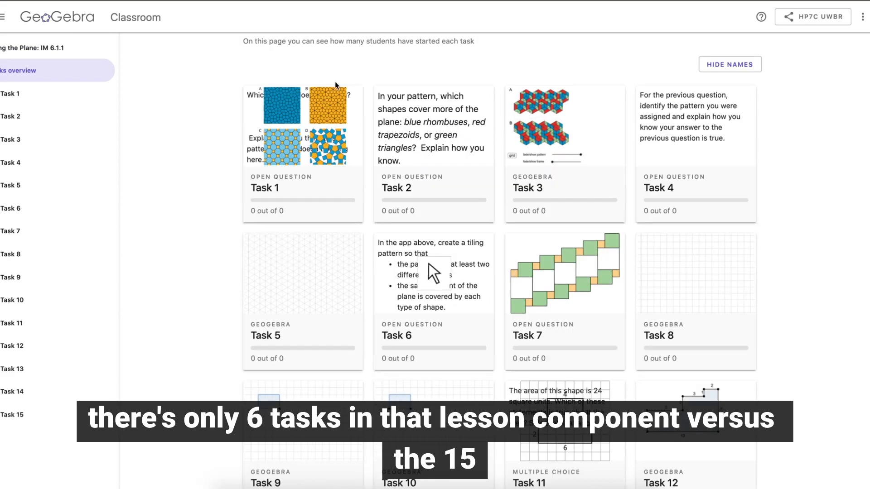
scroll("down", 3)
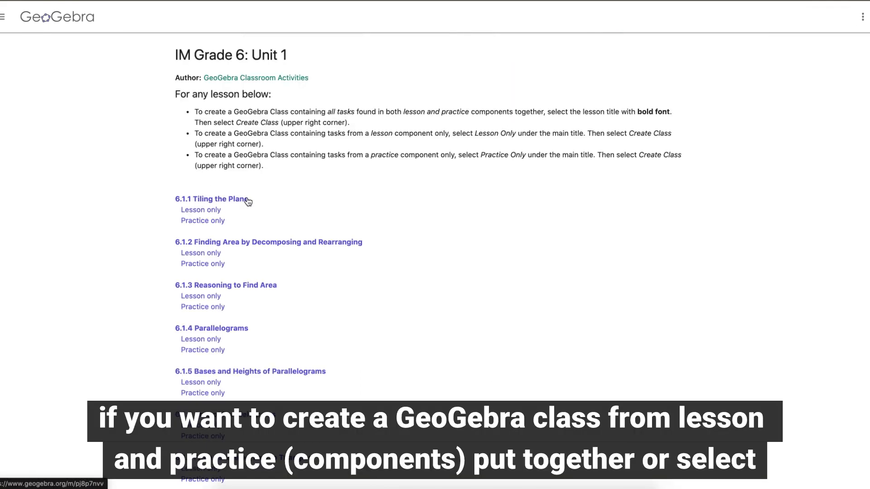
mouse_move(278, 208)
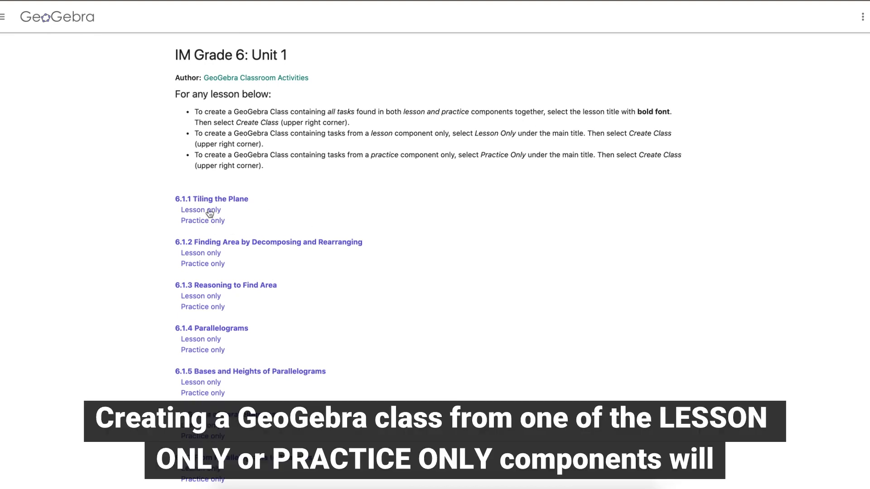
mouse_move(202, 220)
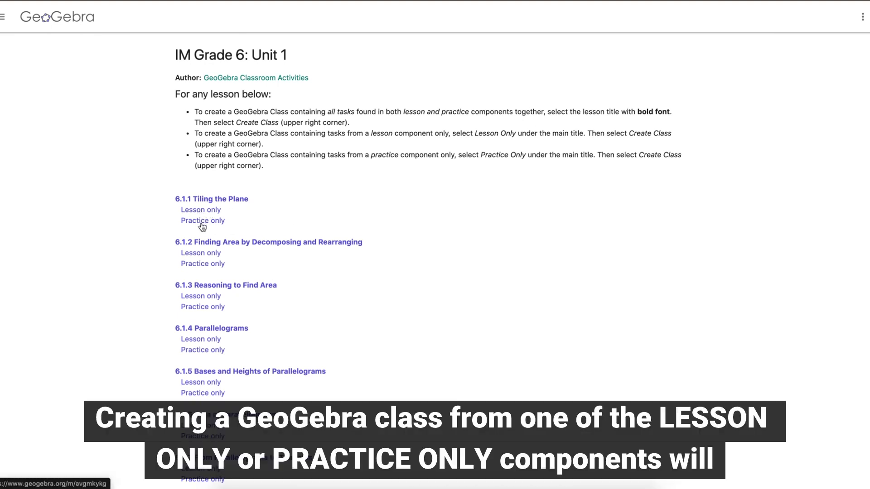
mouse_move(387, 211)
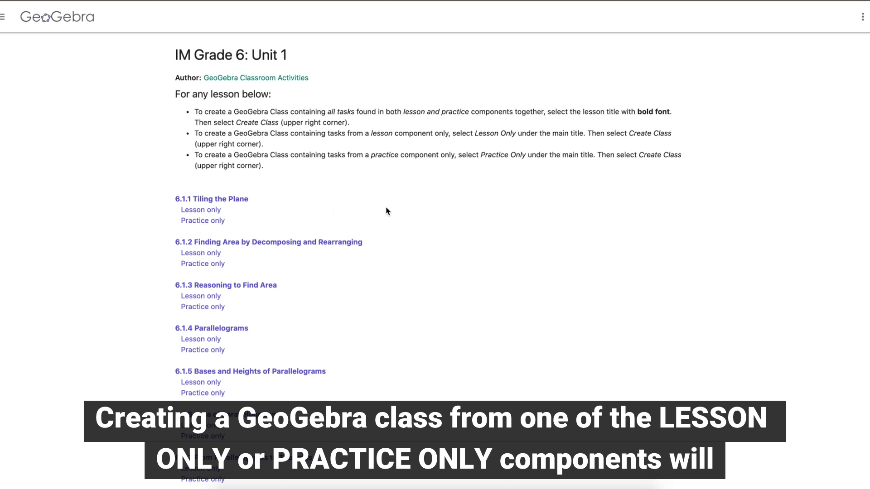